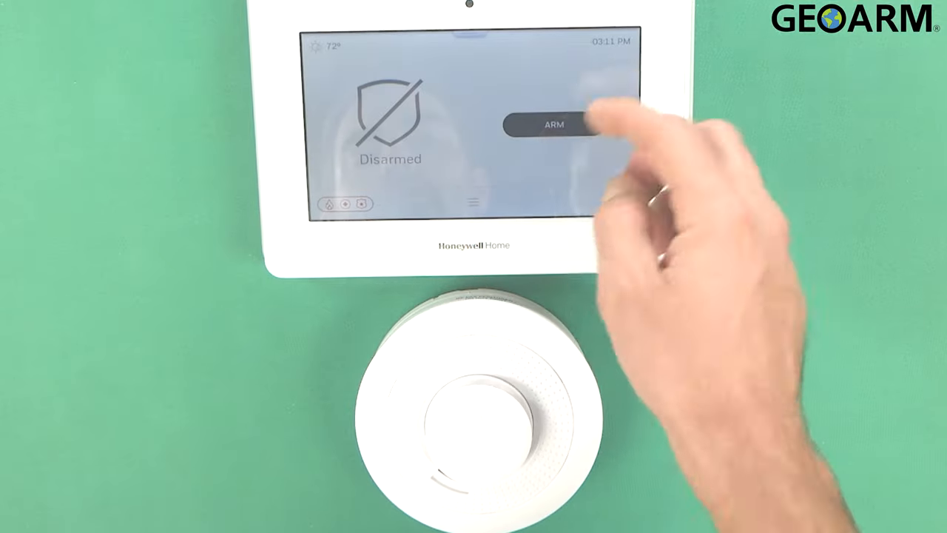
- Go from the home screen through Tools into the Programming menu of partitions, peripherals and users
left_click(551, 121)
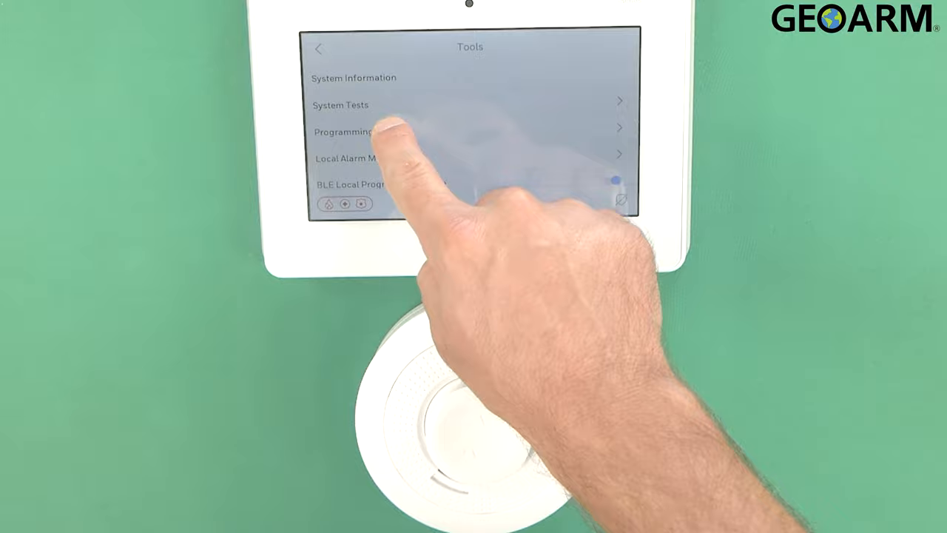
left_click(340, 133)
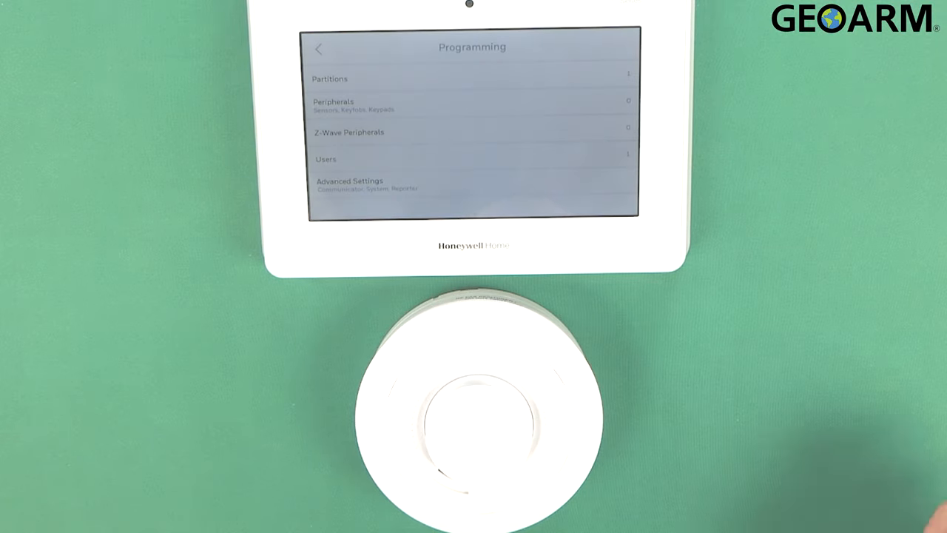
left_click(333, 101)
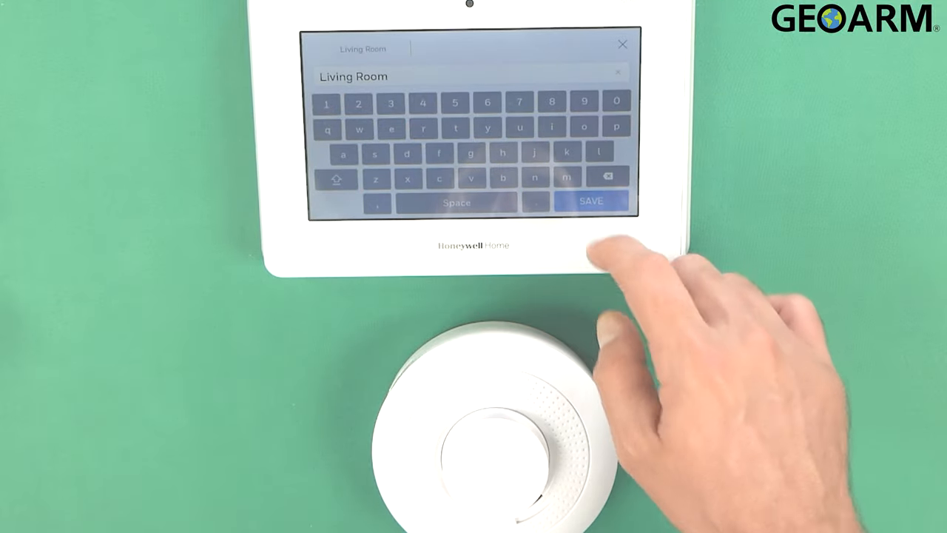
- Save 'Living Room' as Zone Description 1 for the smoke zone
left_click(594, 201)
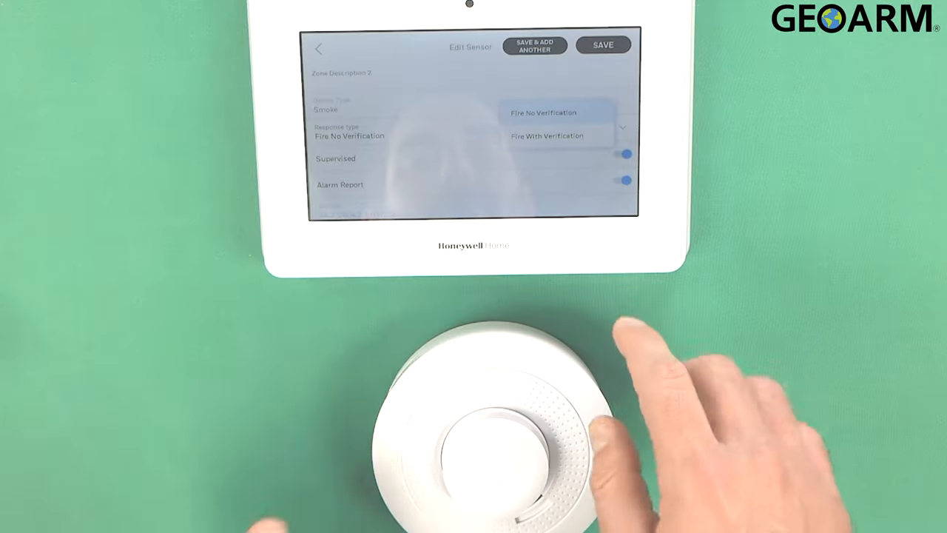
- Choose Fire No Verification as the smoke zone's response type
left_click(547, 136)
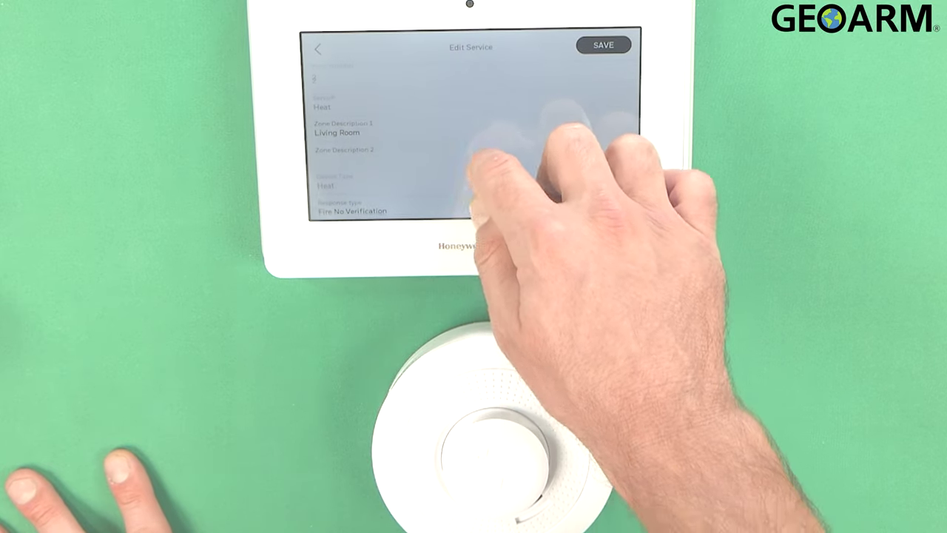
- Scroll the Heat service screen to reveal its remaining settings below Living Room and Fire No Verification
scroll("down", 3)
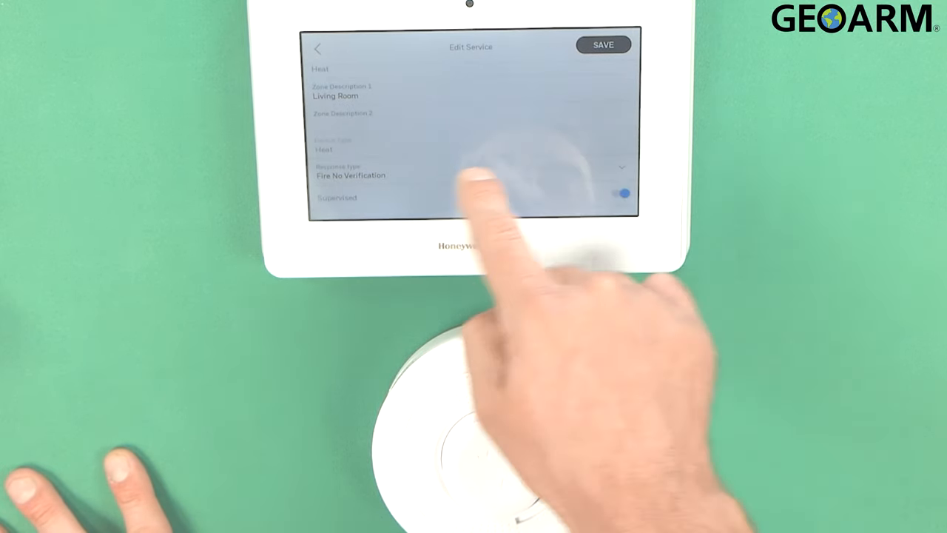